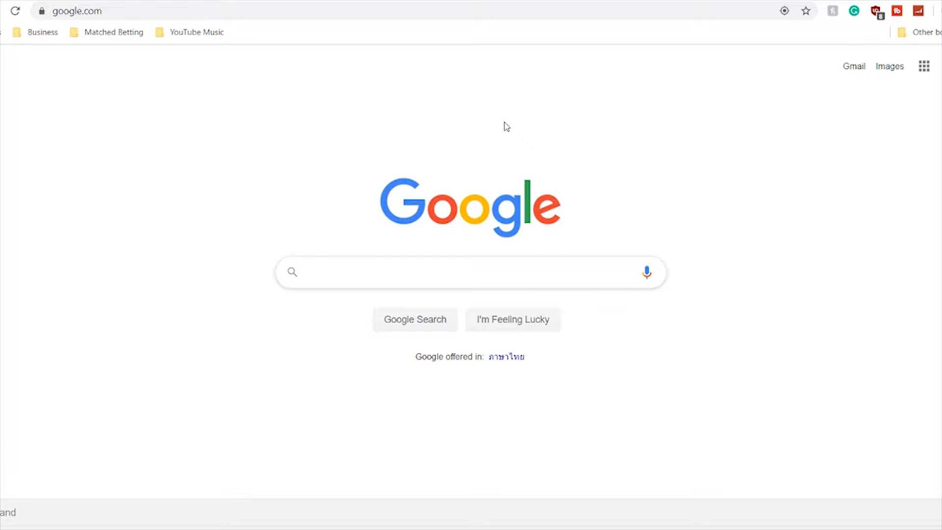
mouse_move(503, 245)
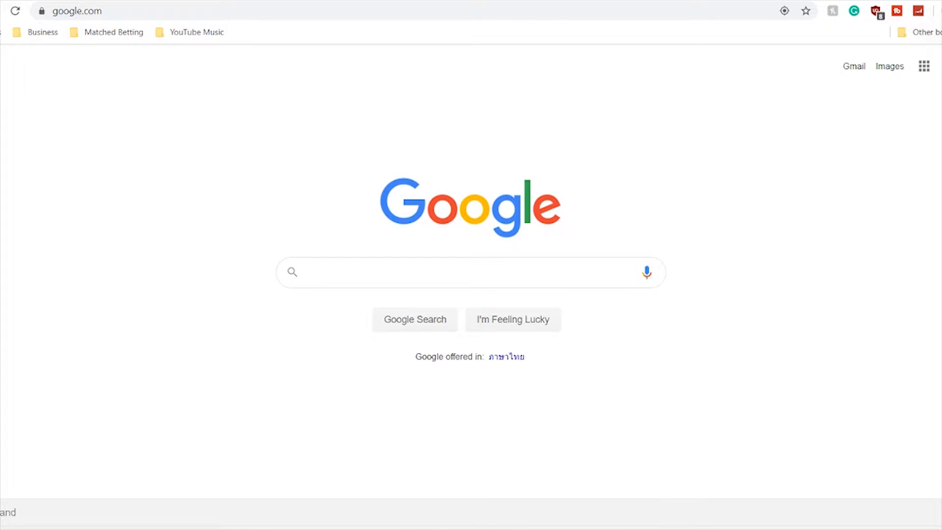
Open Chrome Settings from the three-dot menu and jump to the Auto-fill section
left_click(935, 11)
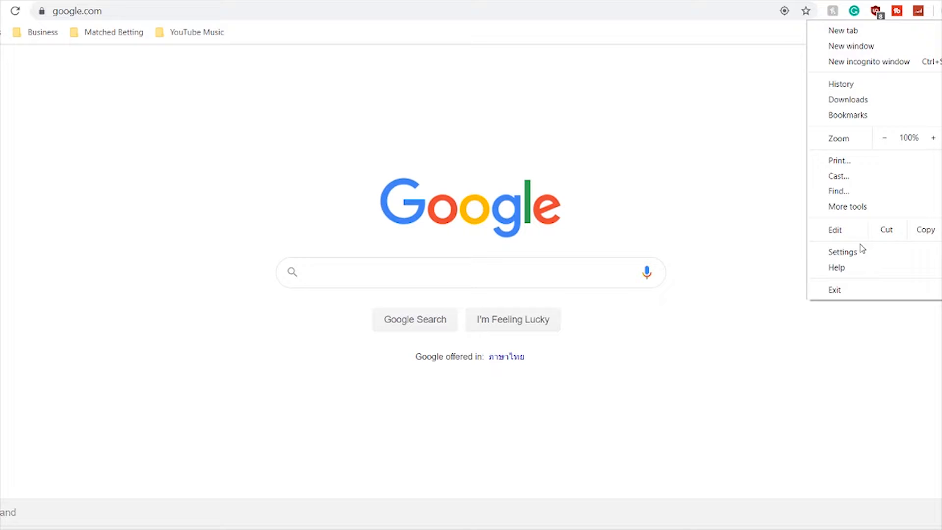
left_click(843, 251)
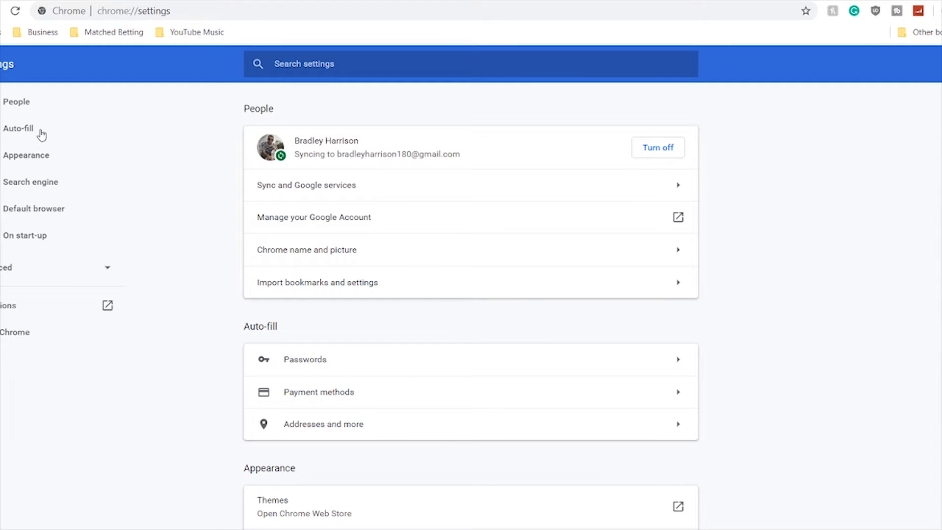
left_click(19, 128)
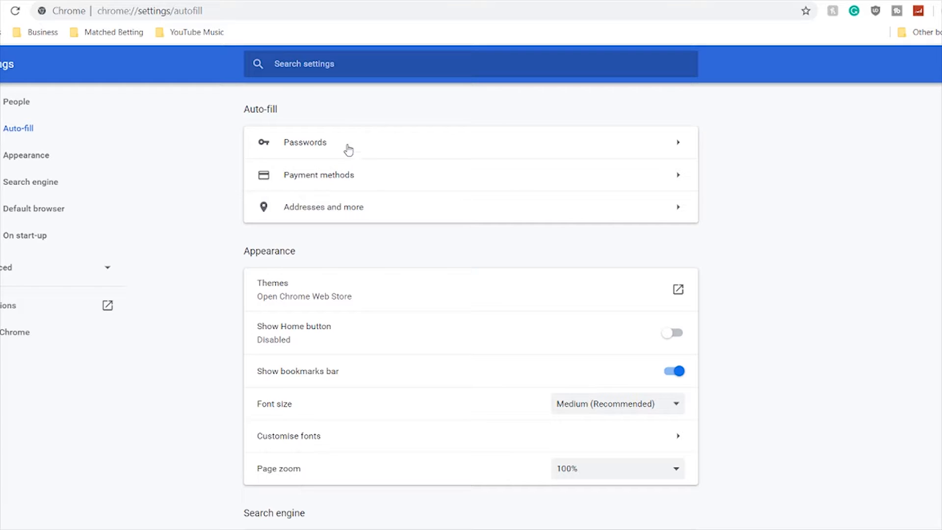
Open Passwords under Auto-fill and scroll down to the saved passwords list
left_click(305, 142)
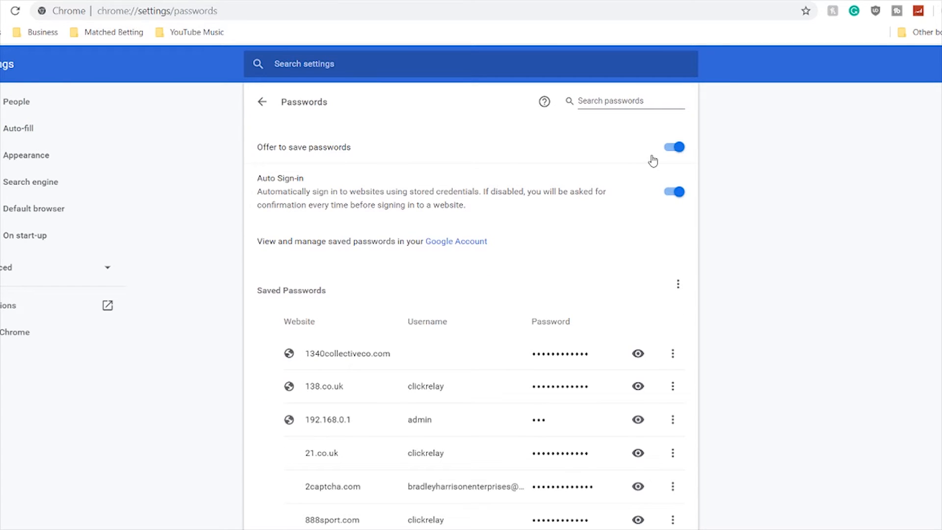
scroll("down", 3)
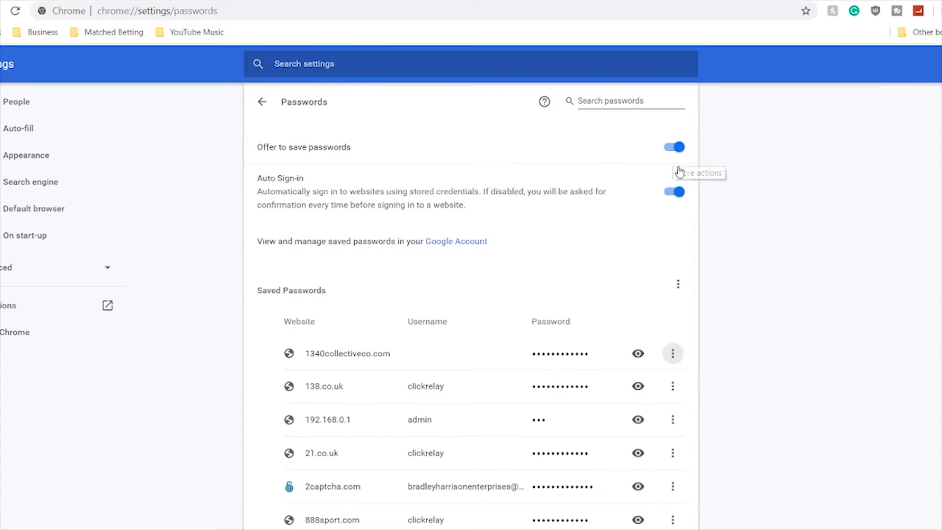
left_click(672, 353)
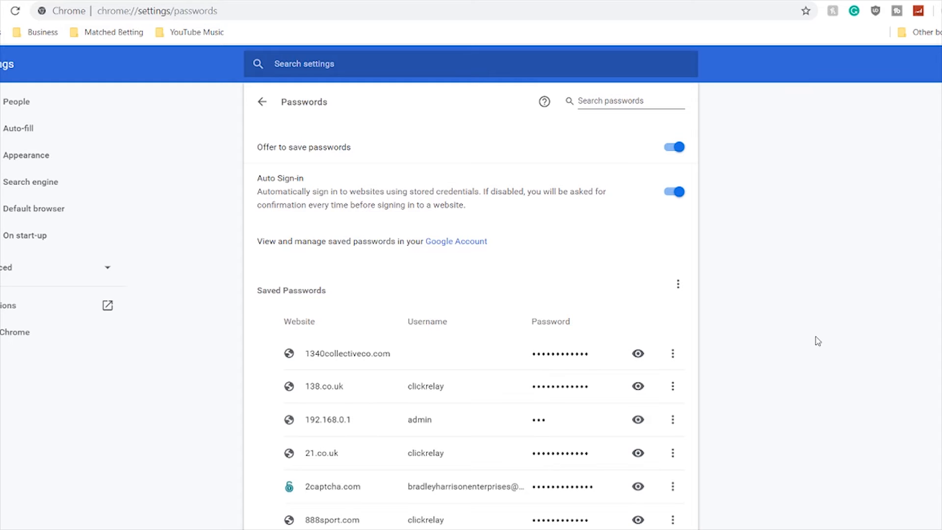
mouse_move(303, 365)
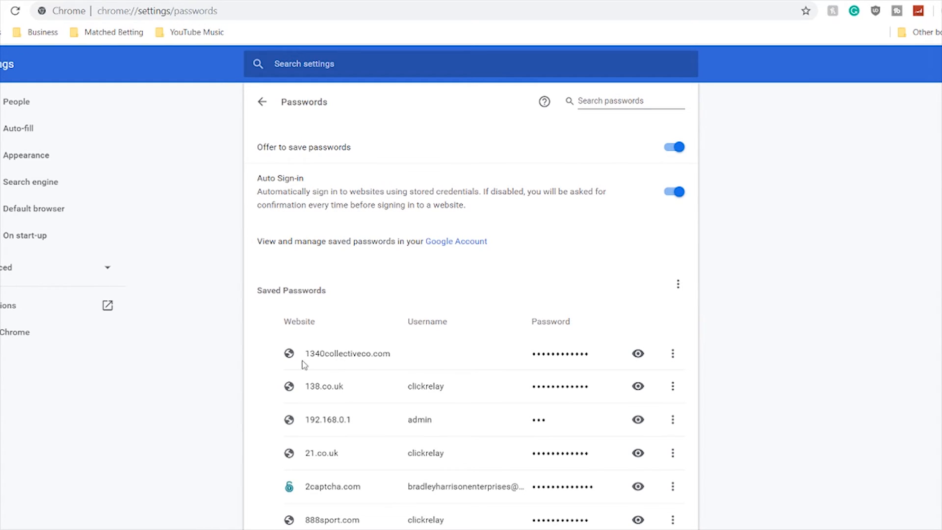
mouse_move(778, 273)
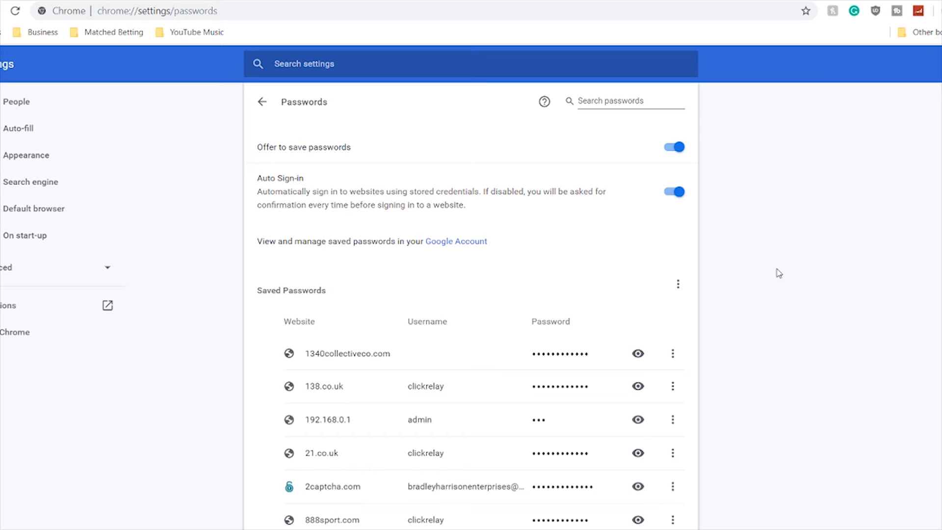